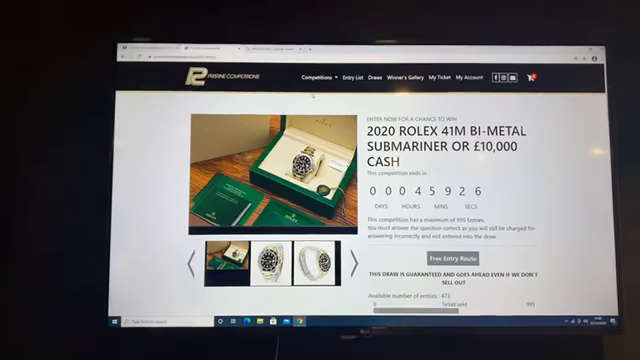
# - Search Google for 'random number generator' and set the range to 1000–10000
pyautogui.click(341, 261)
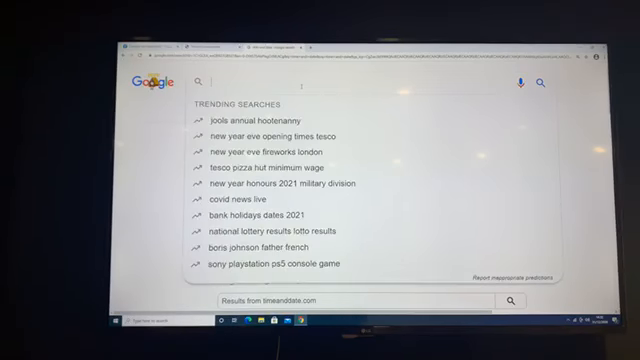
pyautogui.write('random number generator')
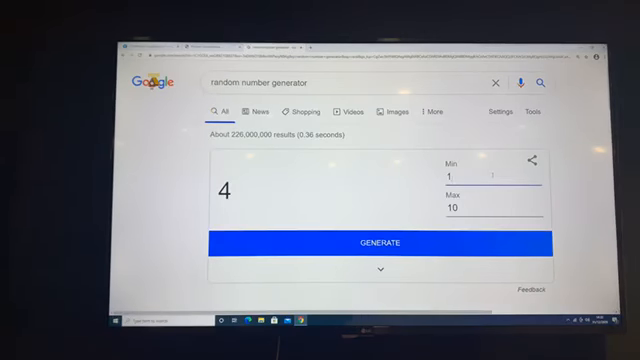
pyautogui.write('000')
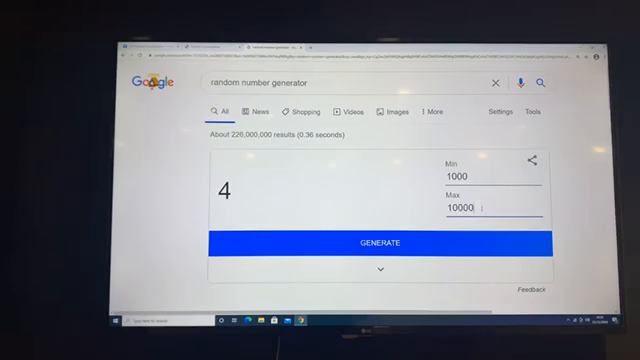
# - Generate six random numbers between 1000 and 10000, ending at 3150
pyautogui.click(384, 244)
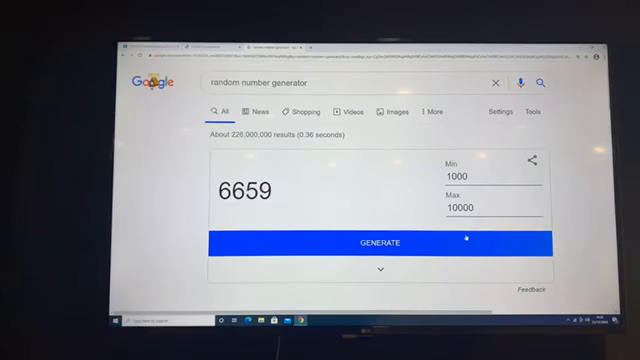
pyautogui.click(384, 244)
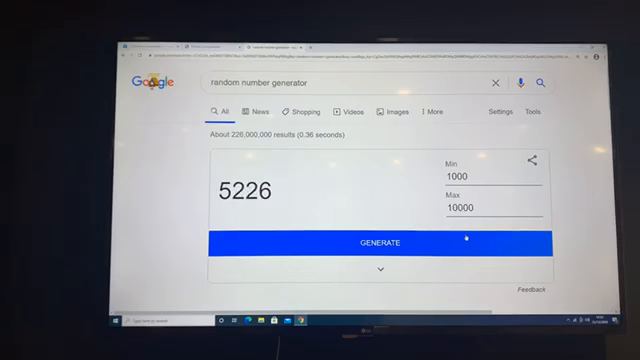
pyautogui.click(375, 244)
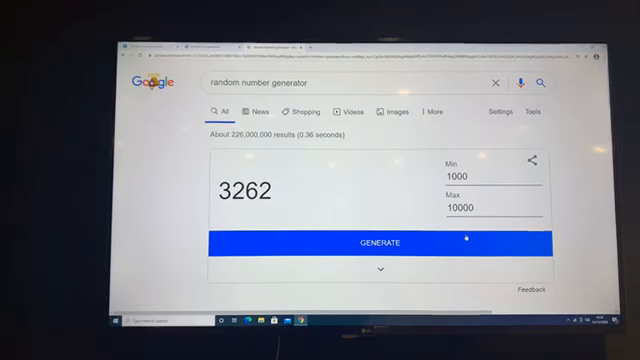
pyautogui.click(383, 244)
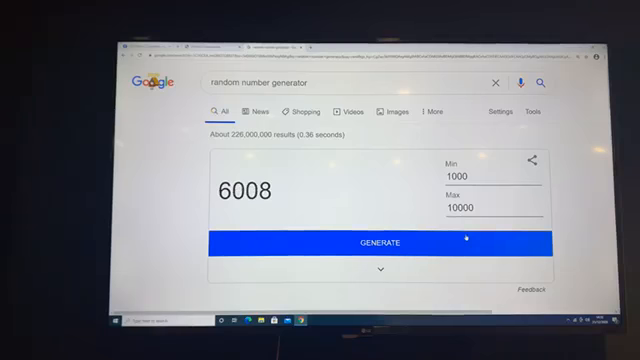
pyautogui.click(375, 244)
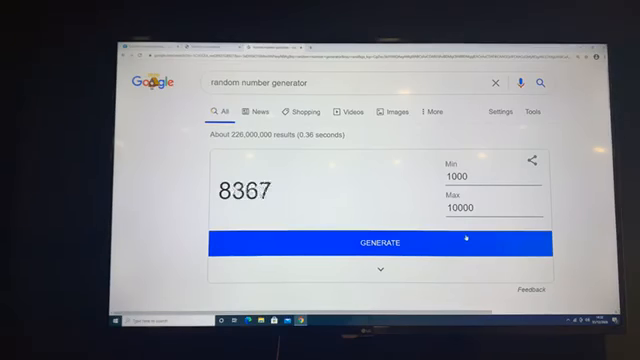
pyautogui.click(381, 244)
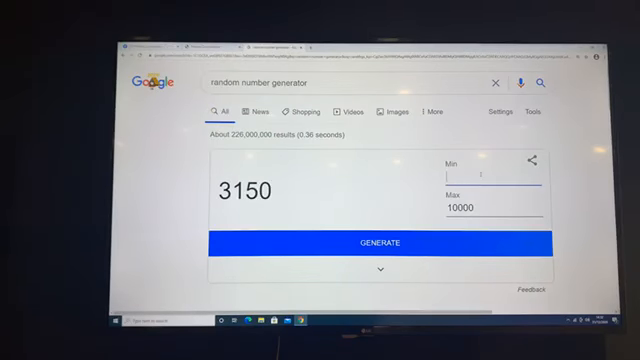
# - Enter Min 1 and Max 495, then generate a random number
pyautogui.write('1')
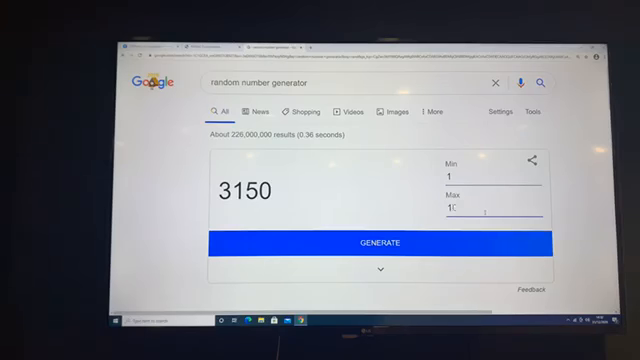
pyautogui.write('49')
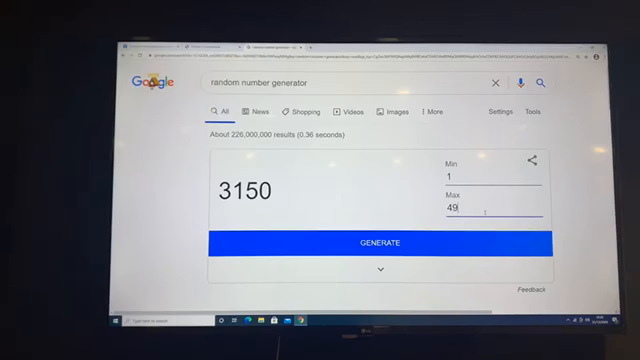
pyautogui.write('5')
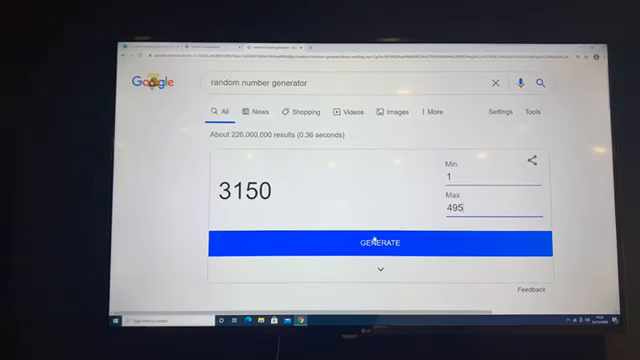
pyautogui.click(383, 244)
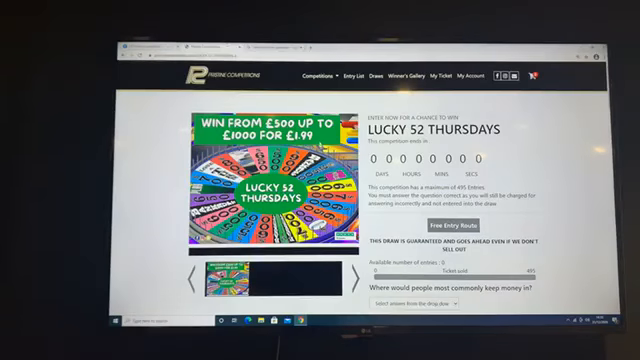
# - Scroll through the Lucky 52 Thursdays competition page capped at 495 entries
pyautogui.scroll(-3)
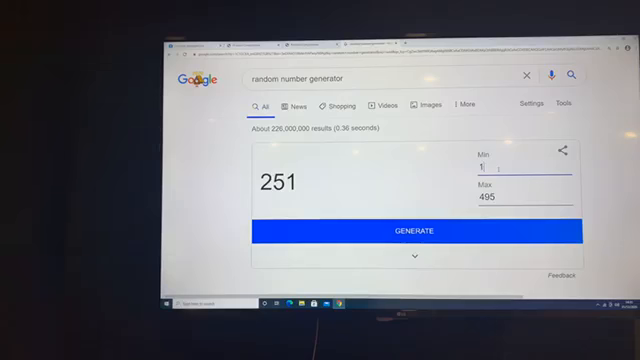
# - Set Min 1000 and Max 10000, then generate six numbers ending at 8011
pyautogui.write('000')
pyautogui.click(525, 197)
pyautogui.write('1')
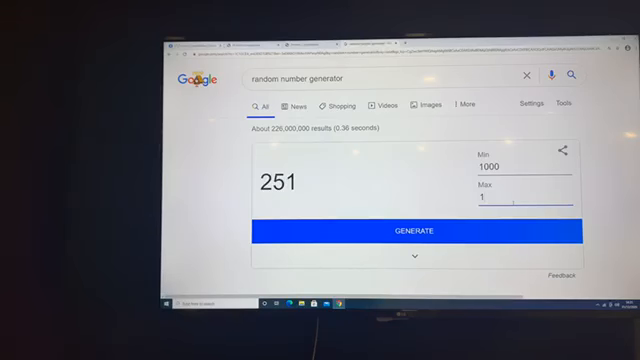
pyautogui.write('0000')
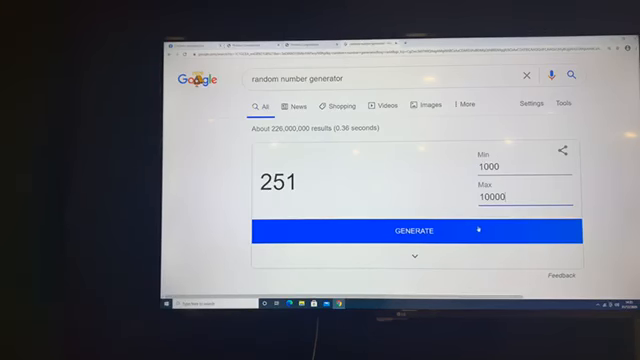
pyautogui.click(408, 231)
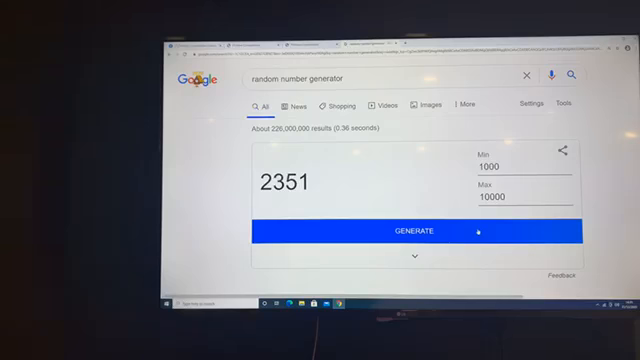
pyautogui.click(410, 231)
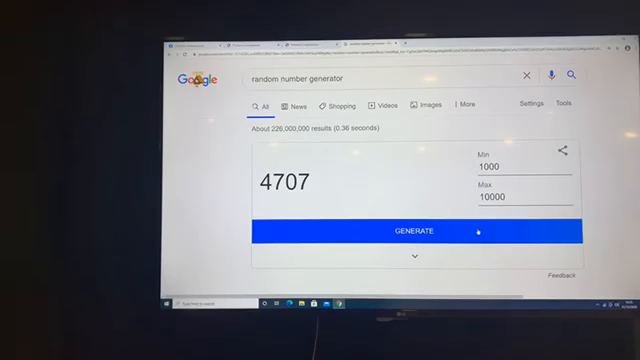
pyautogui.click(412, 231)
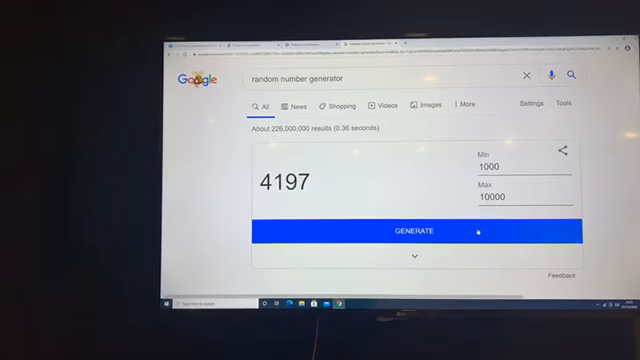
pyautogui.click(412, 230)
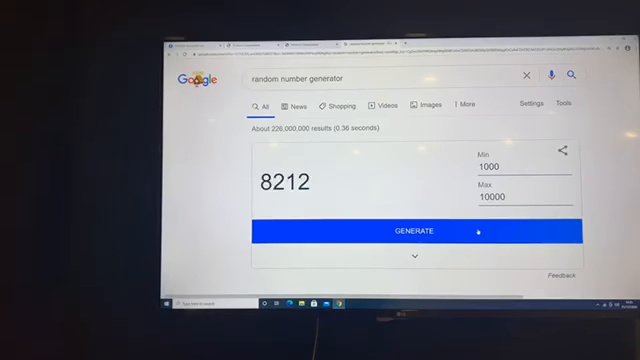
pyautogui.click(409, 231)
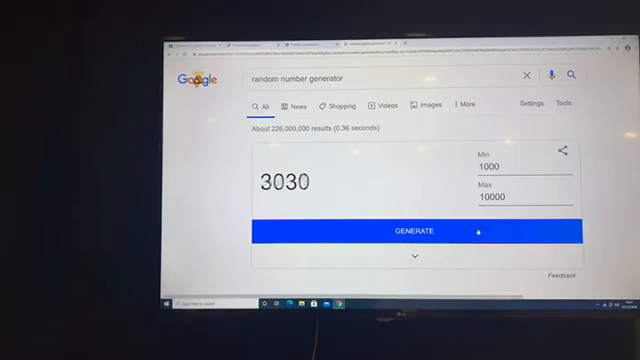
pyautogui.click(408, 231)
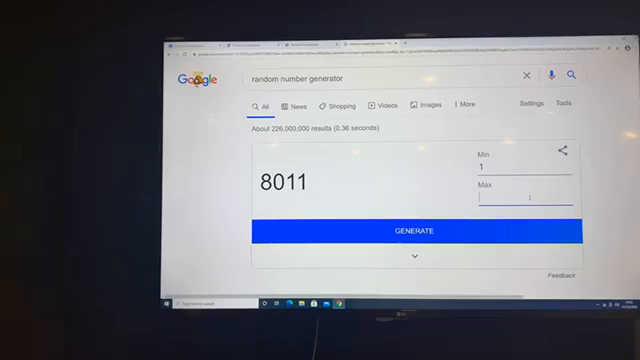
# - Enter 160 as the maximum and generate a number from 1 to 160
pyautogui.write('160')
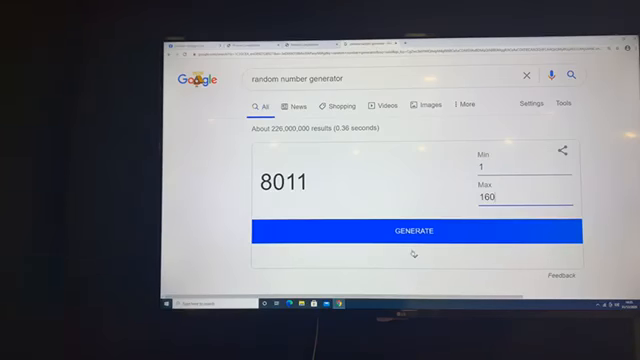
pyautogui.click(413, 230)
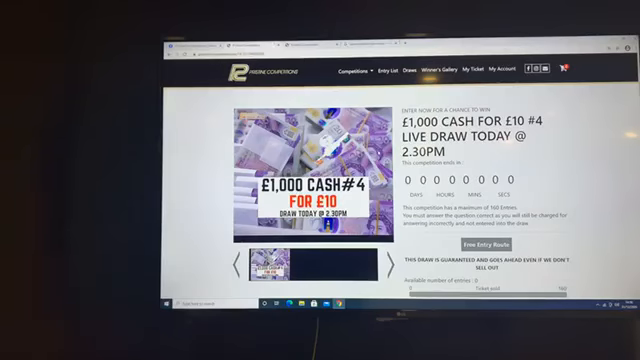
# - Scroll the £1,000 Cash #4 entry list down to ticket numbers 47–61
pyautogui.scroll(-3)
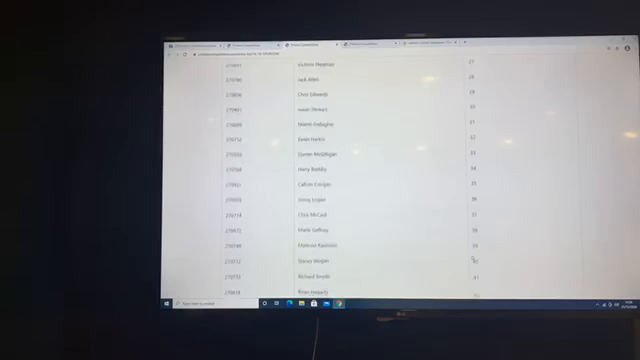
pyautogui.scroll(-3)
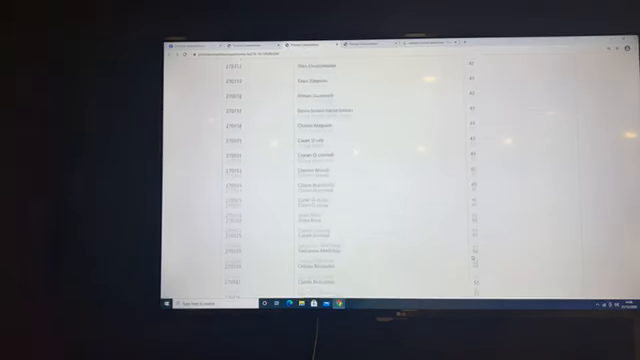
pyautogui.scroll(-3)
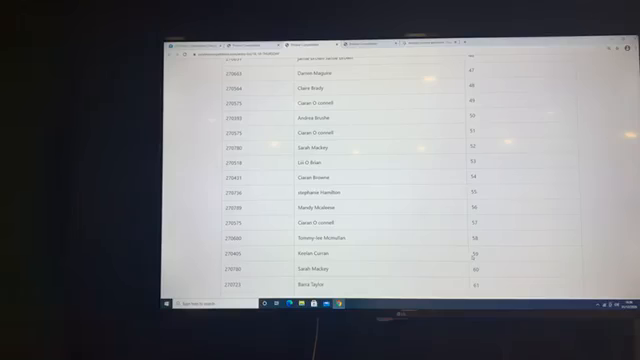